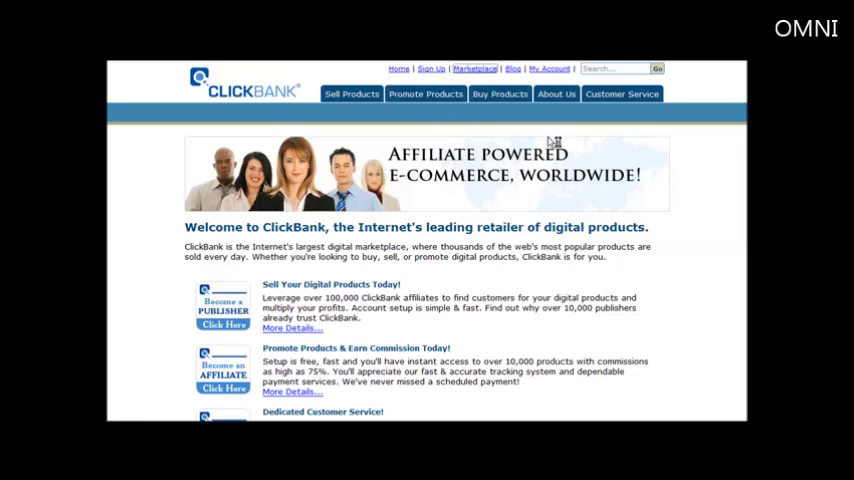
{"action": "mouse_move", "coordinate": [612, 160]}
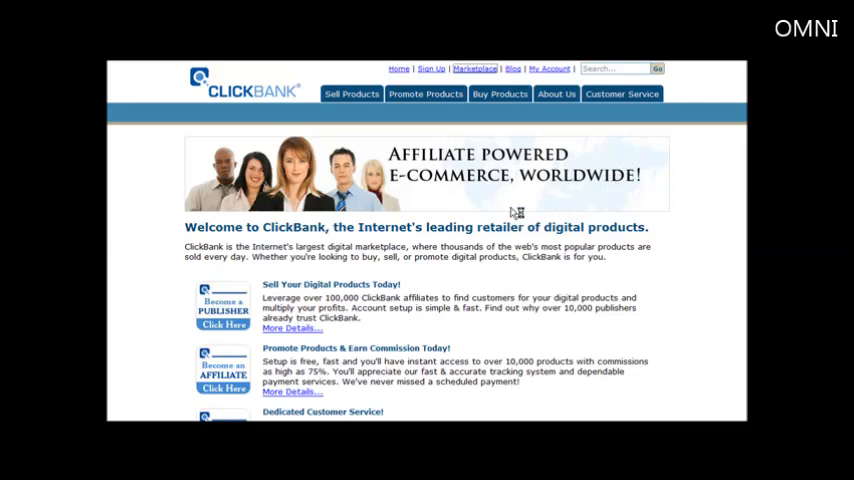
- Search the ClickBank Marketplace for Business to Business products under Promote Products
{"action": "left_click", "coordinate": [422, 92]}
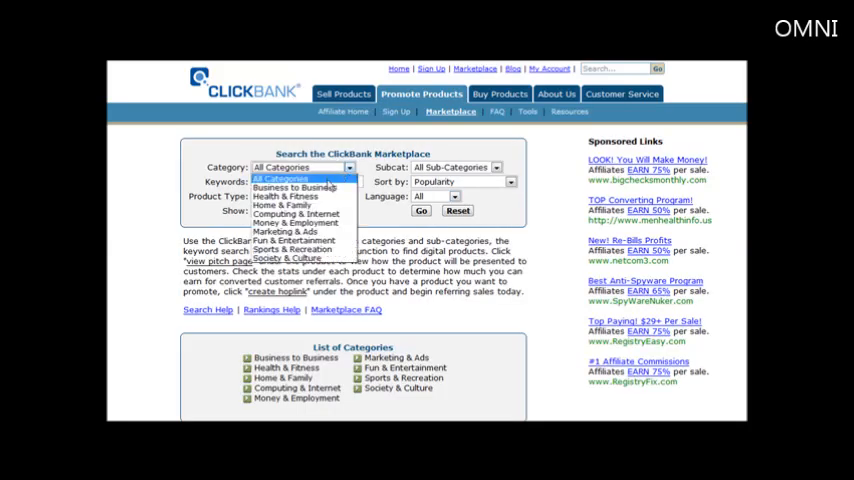
{"action": "left_click", "coordinate": [304, 188]}
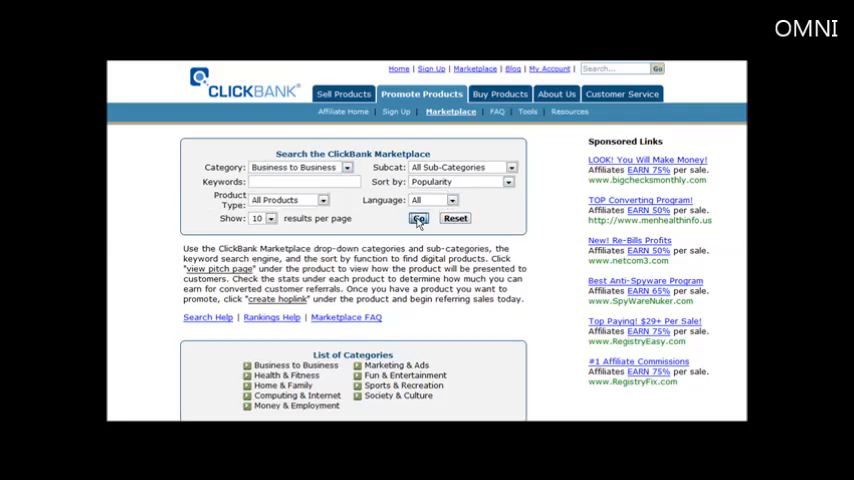
{"action": "left_click", "coordinate": [418, 218]}
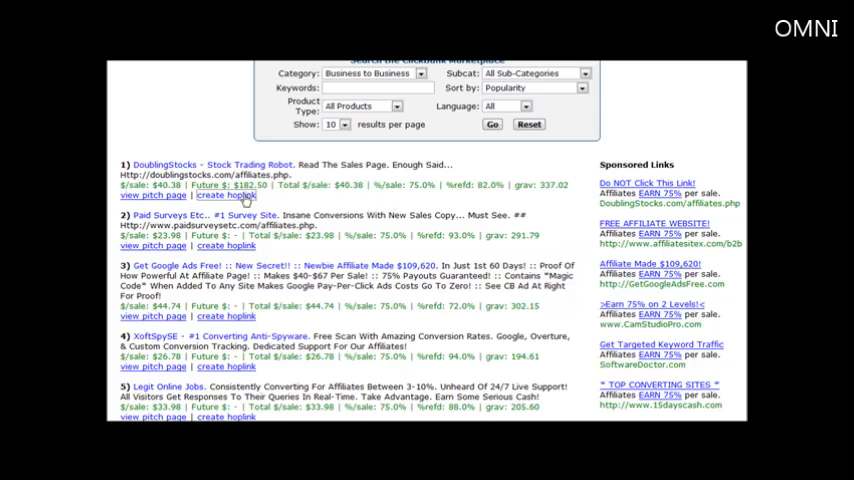
{"action": "left_click", "coordinate": [224, 196]}
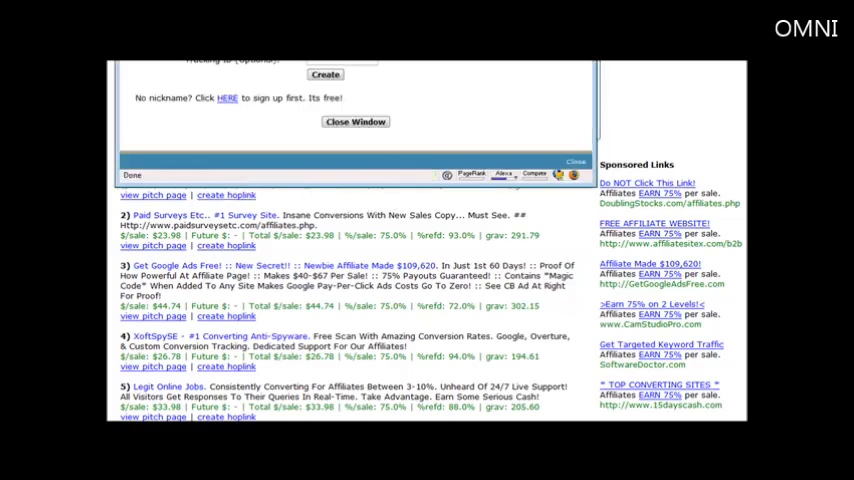
{"action": "type", "text": "tjc01"}
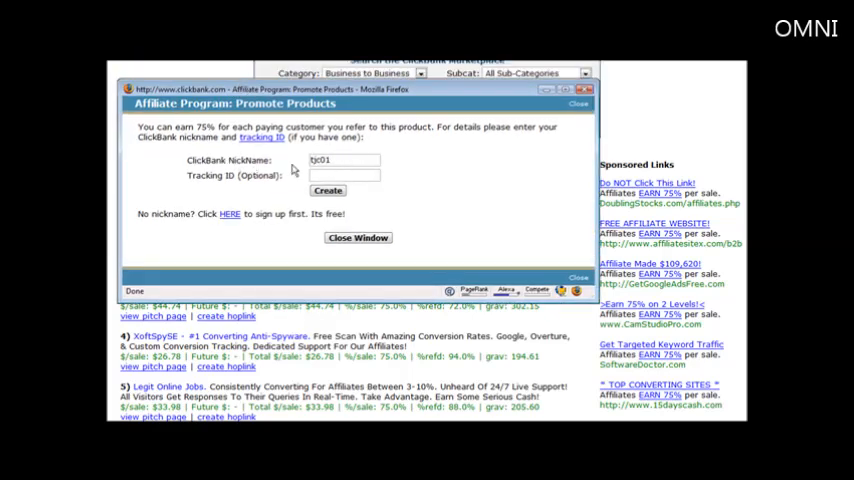
{"action": "left_click", "coordinate": [328, 190]}
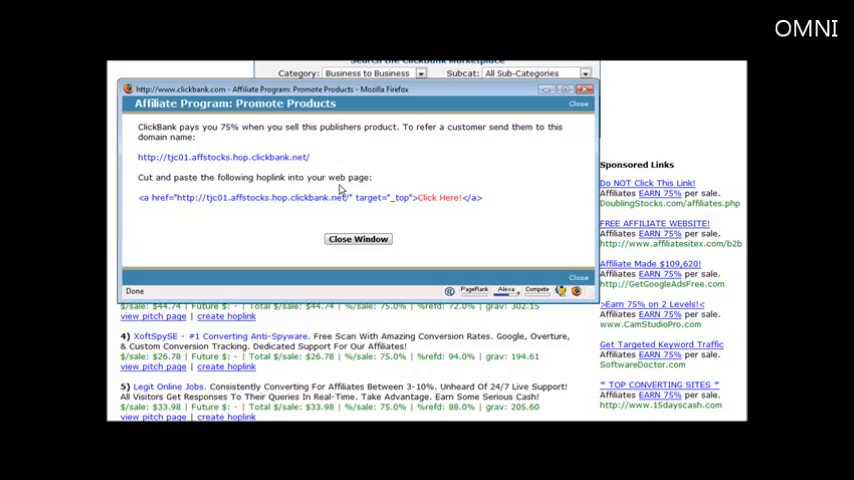
{"action": "mouse_move", "coordinate": [336, 188]}
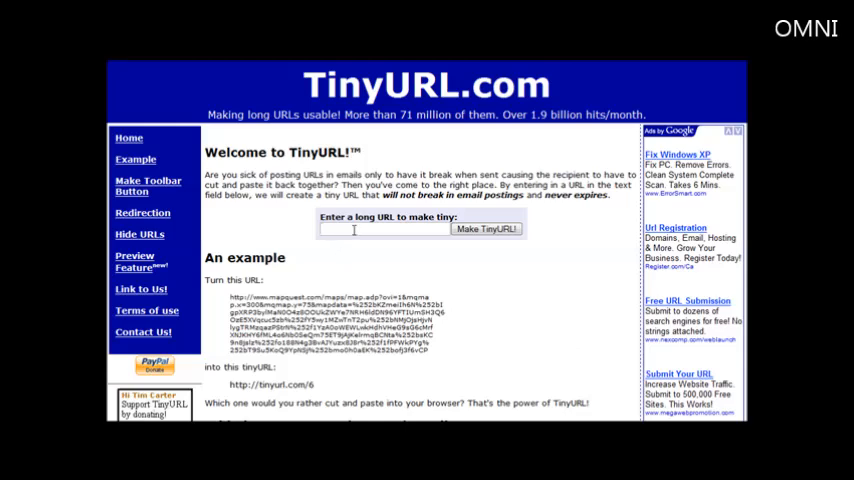
{"action": "left_click", "coordinate": [484, 228]}
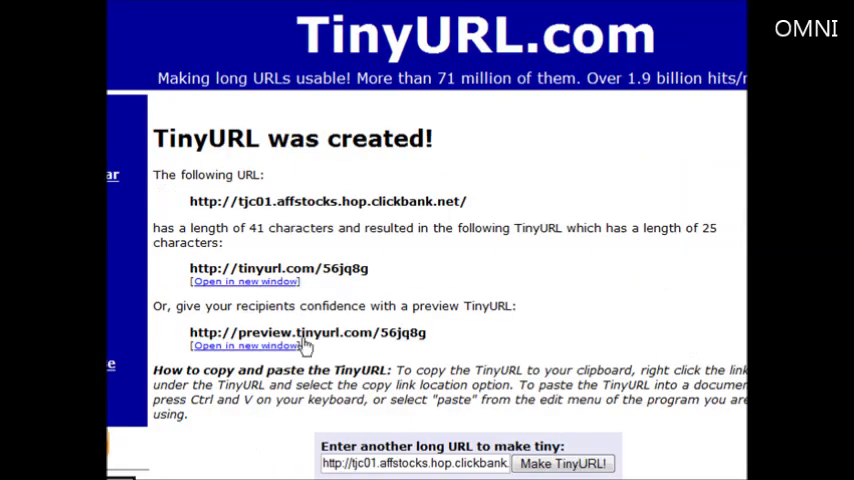
{"action": "right_click", "coordinate": [390, 292]}
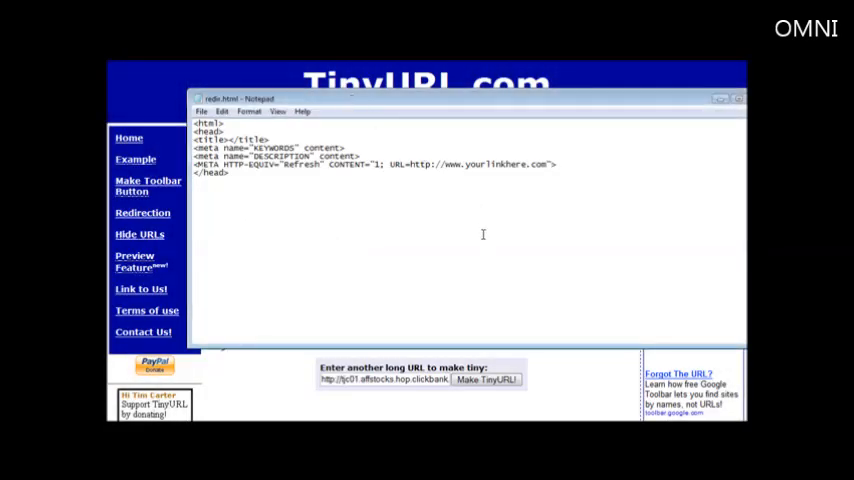
{"action": "mouse_move", "coordinate": [438, 214]}
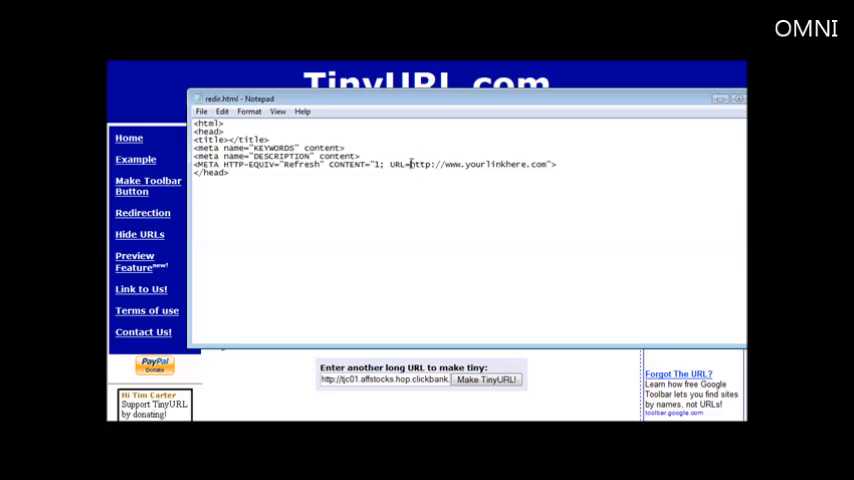
{"action": "left_click_drag", "start_coordinate": [408, 164], "coordinate": [530, 164]}
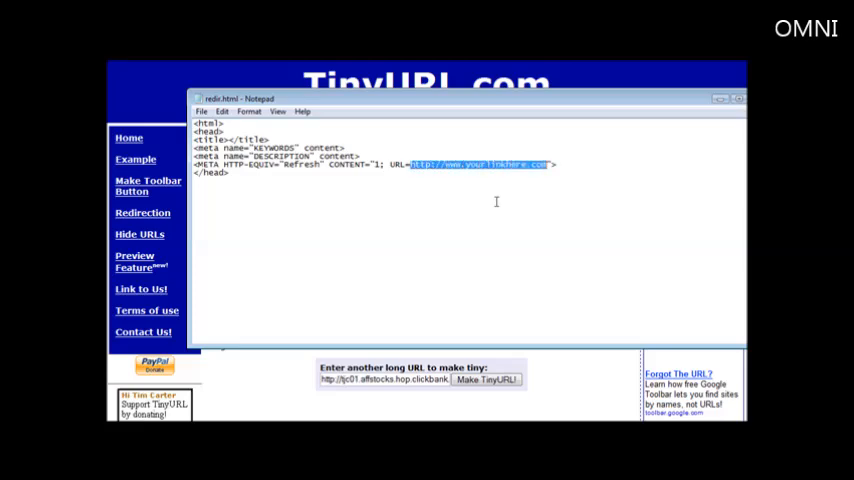
{"action": "type", "text": "http://tinyurl.com/56jq8g"}
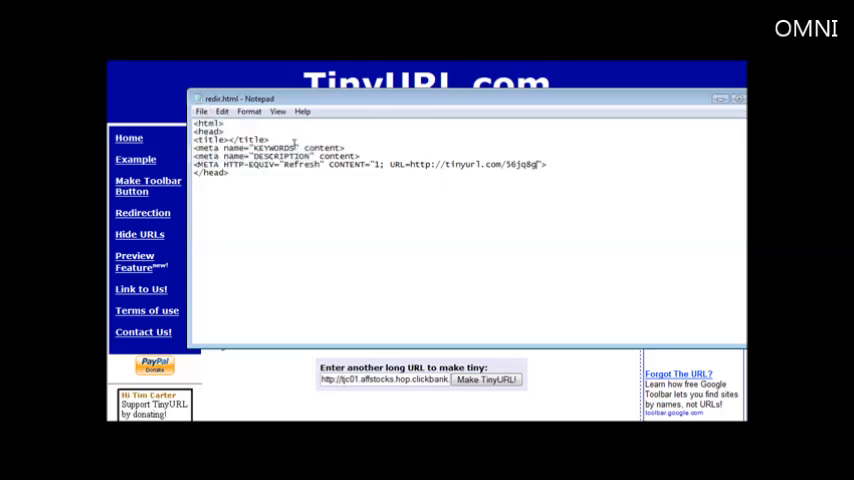
{"action": "mouse_move", "coordinate": [268, 108]}
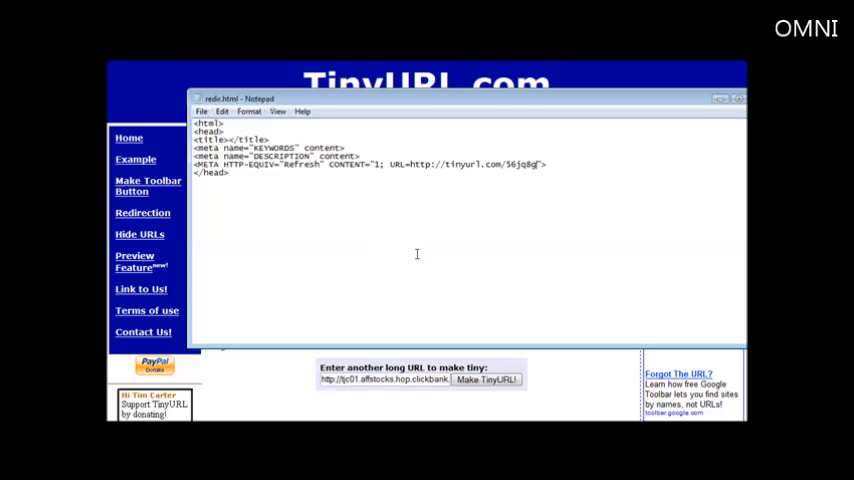
{"action": "mouse_move", "coordinate": [424, 258]}
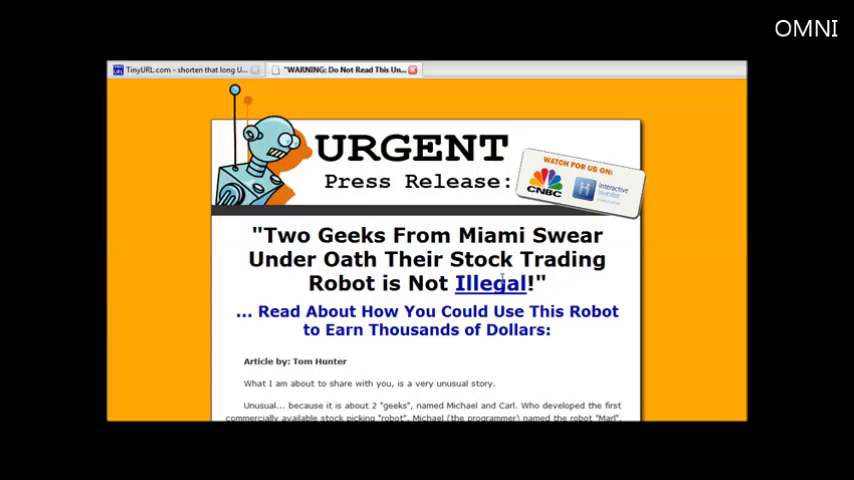
{"action": "mouse_move", "coordinate": [584, 300]}
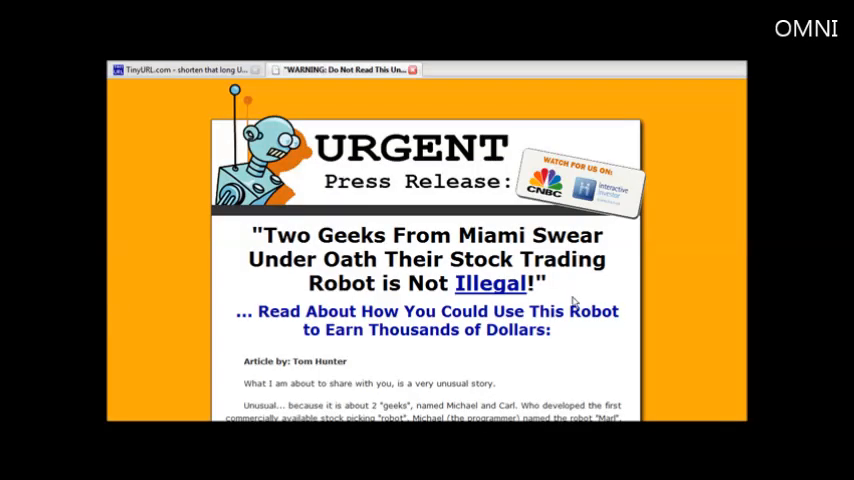
- Continue from the DoublingStocks sales page to the ClickBank Secure Payment Form and review it
{"action": "scroll", "scroll_direction": "down", "scroll_amount": 3}
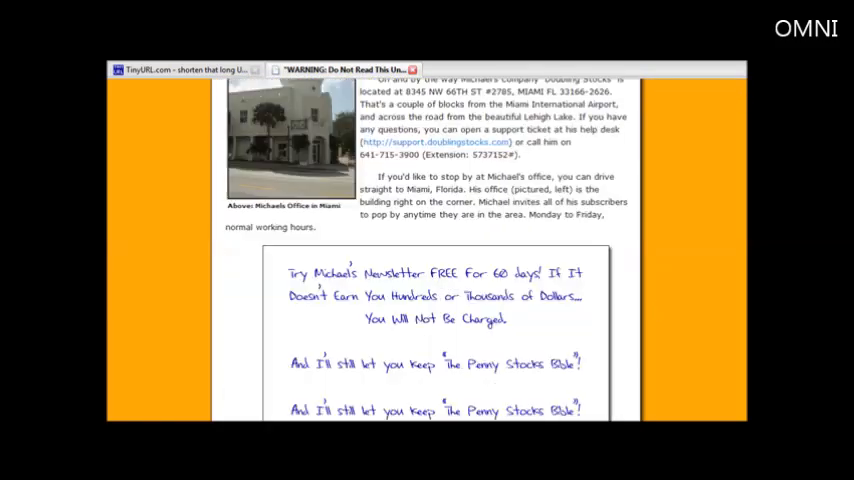
{"action": "scroll", "scroll_direction": "down", "scroll_amount": 3}
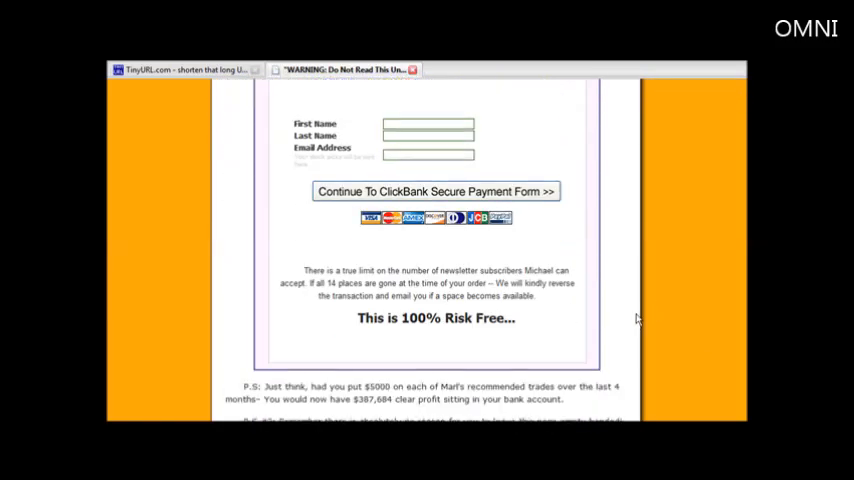
{"action": "left_click", "coordinate": [432, 192]}
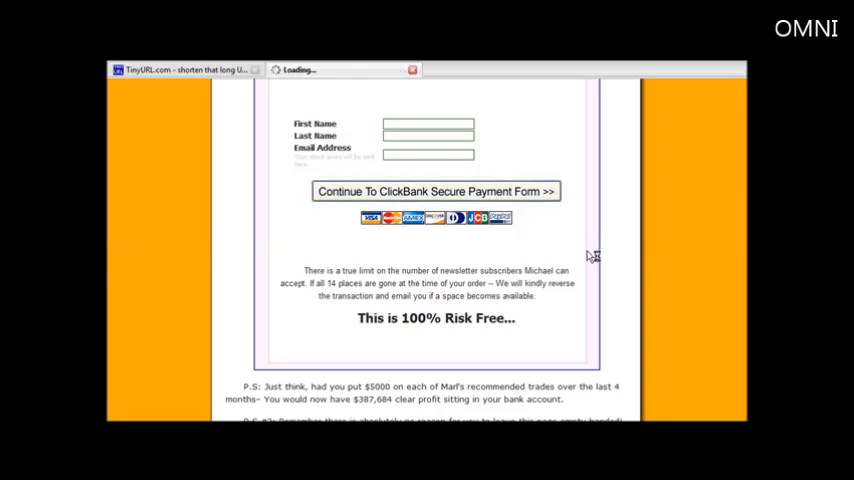
{"action": "left_click", "coordinate": [432, 192]}
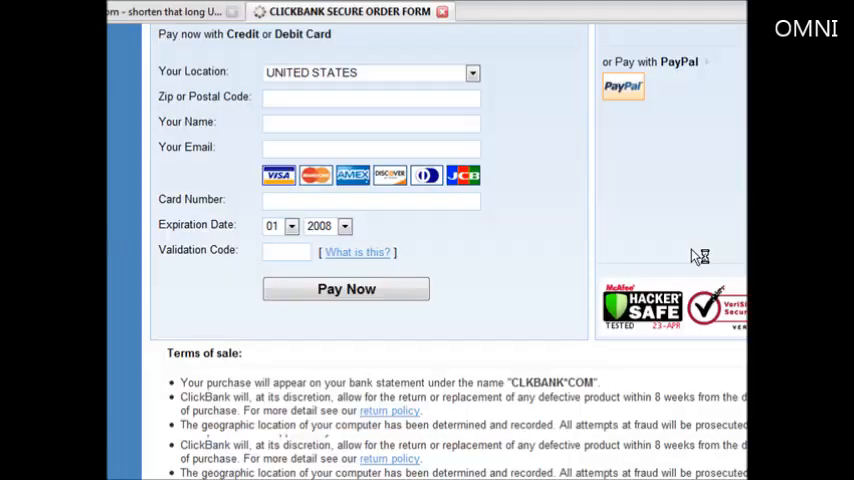
{"action": "scroll", "scroll_direction": "down", "scroll_amount": 3}
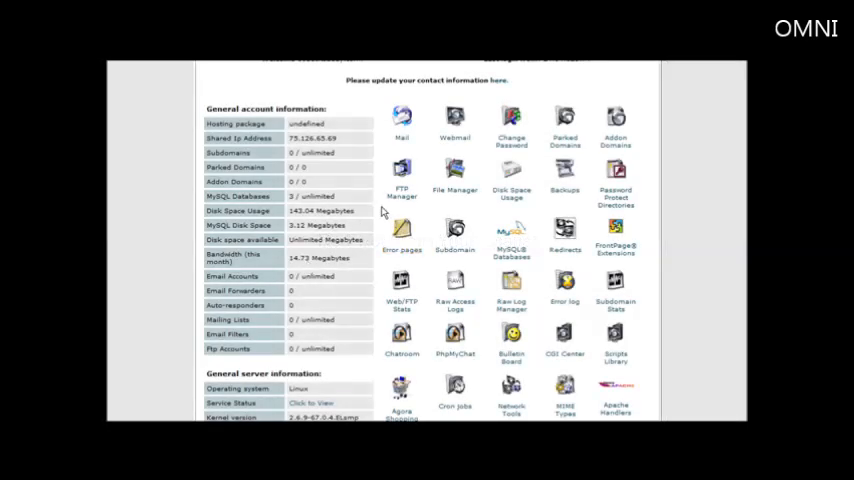
{"action": "mouse_move", "coordinate": [488, 128]}
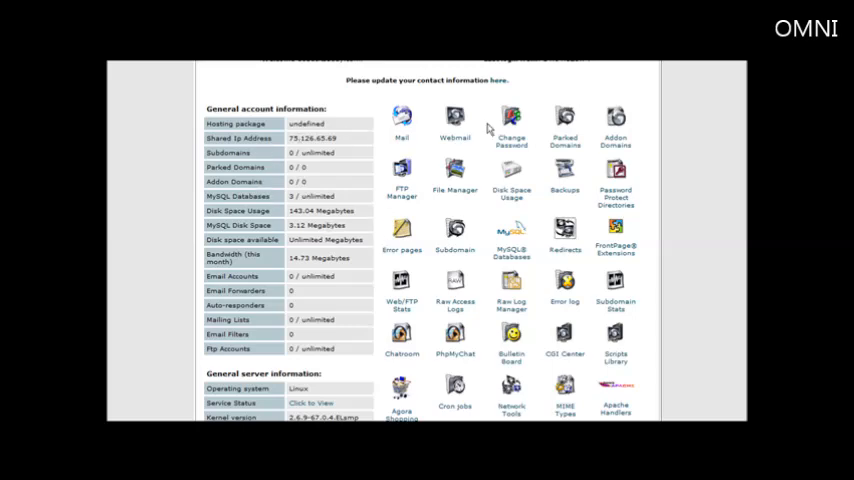
{"action": "mouse_move", "coordinate": [536, 200]}
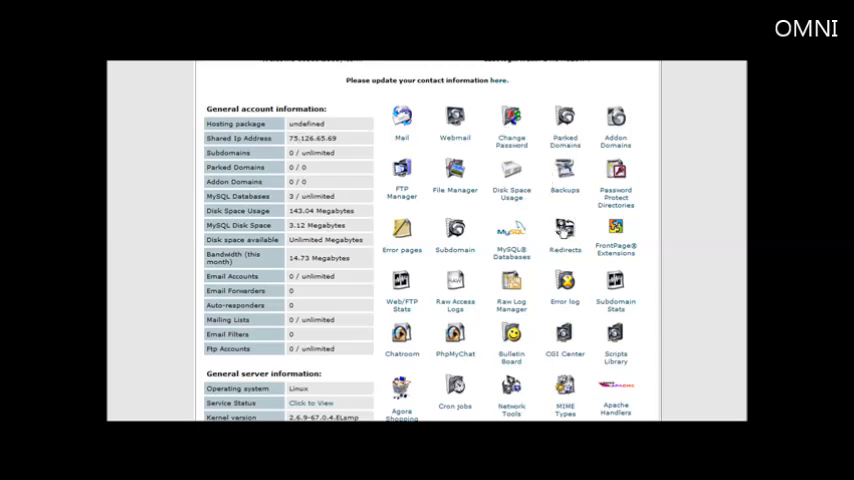
- Go to the Redirects tool from the cPanel home screen
{"action": "left_click", "coordinate": [564, 232]}
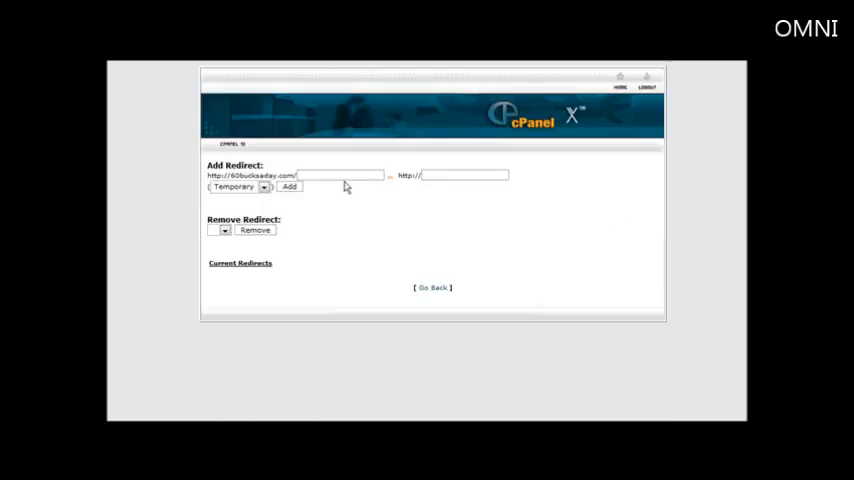
{"action": "left_click", "coordinate": [336, 176]}
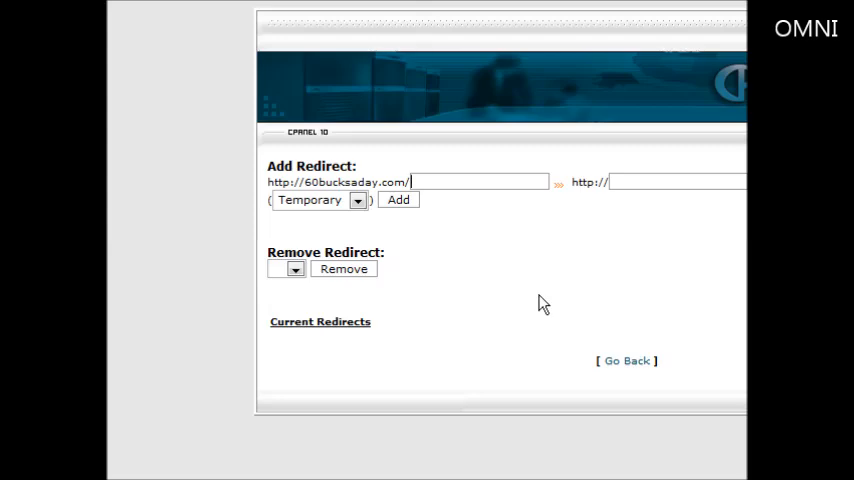
{"action": "type", "text": "redirect"}
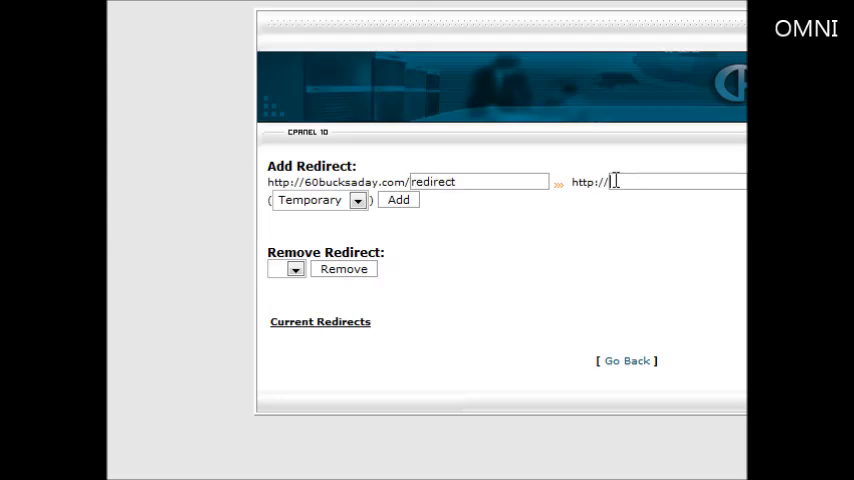
{"action": "mouse_move", "coordinate": [568, 264]}
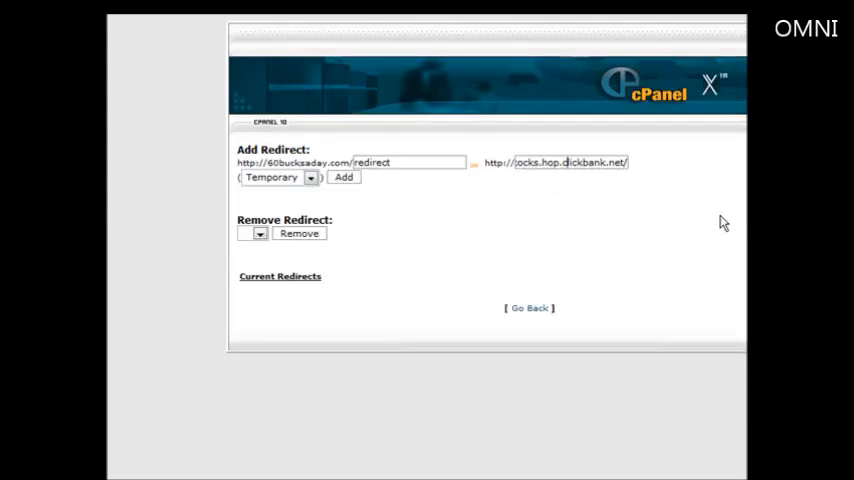
{"action": "type", "text": "http://tjc01.affstocks.ho"}
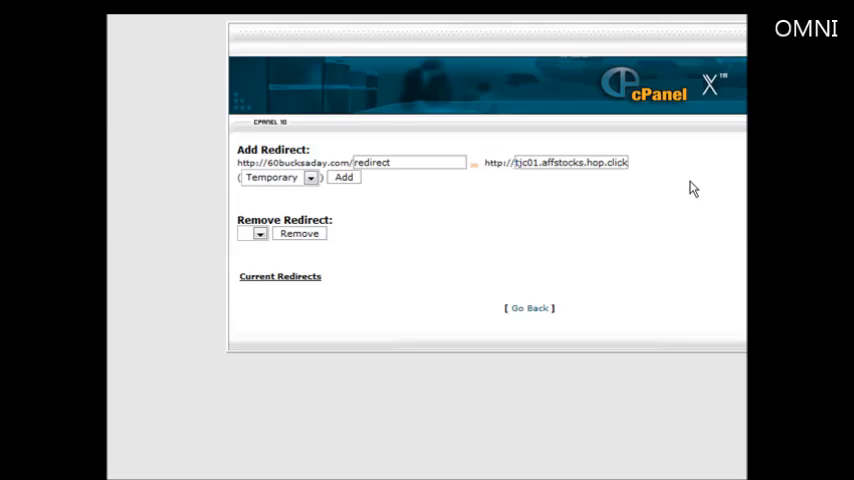
{"action": "mouse_move", "coordinate": [704, 228]}
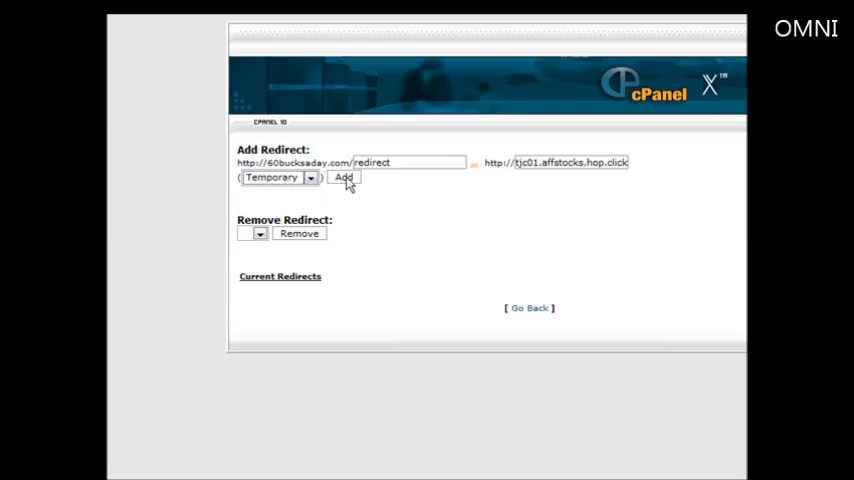
{"action": "left_click", "coordinate": [344, 176]}
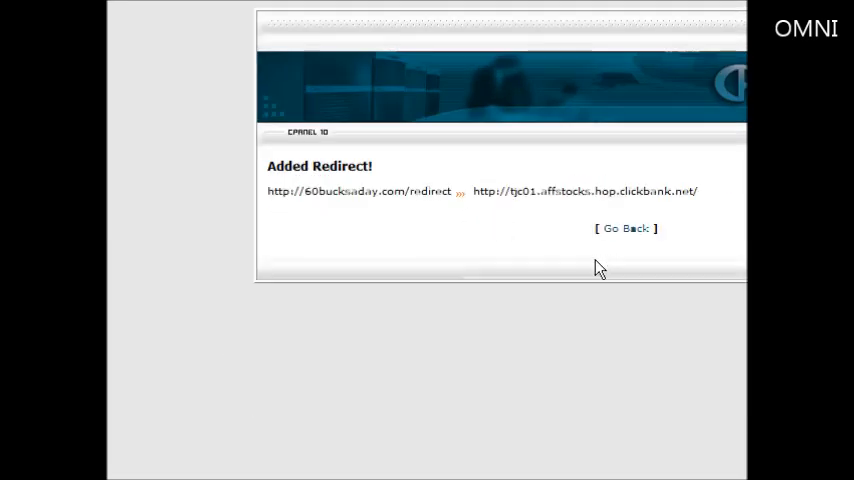
{"action": "mouse_move", "coordinate": [280, 184]}
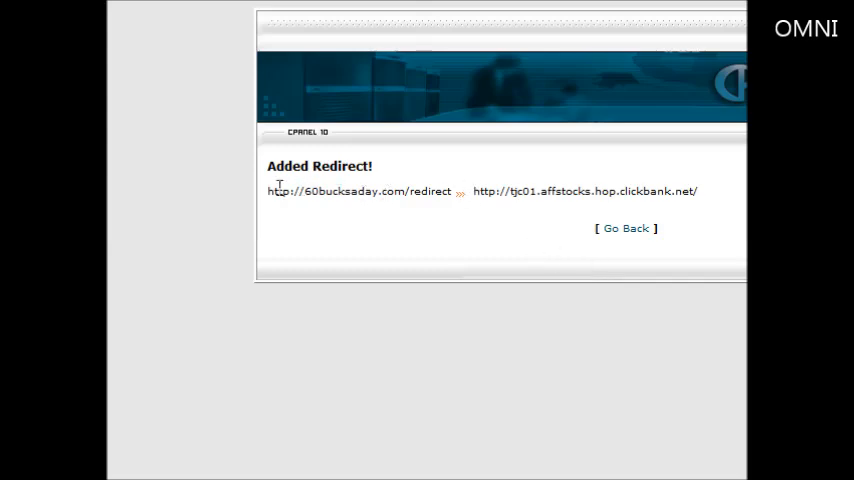
{"action": "left_click_drag", "start_coordinate": [268, 192], "coordinate": [380, 192]}
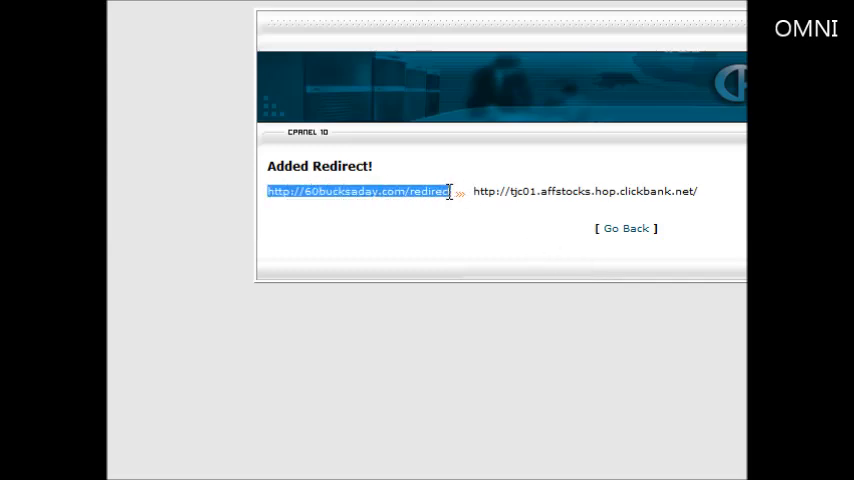
{"action": "mouse_move", "coordinate": [400, 172]}
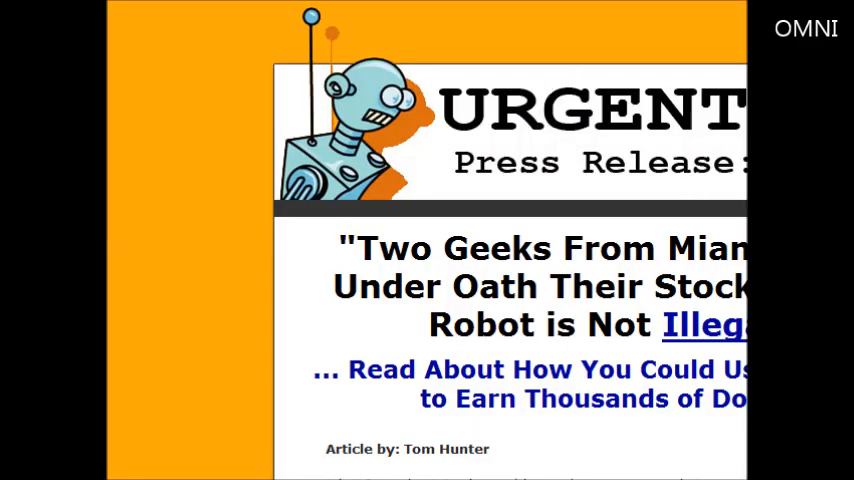
- Follow the /redirect sales page through to the ClickBank Secure Payment Form and review it
{"action": "scroll", "scroll_direction": "down", "scroll_amount": 3}
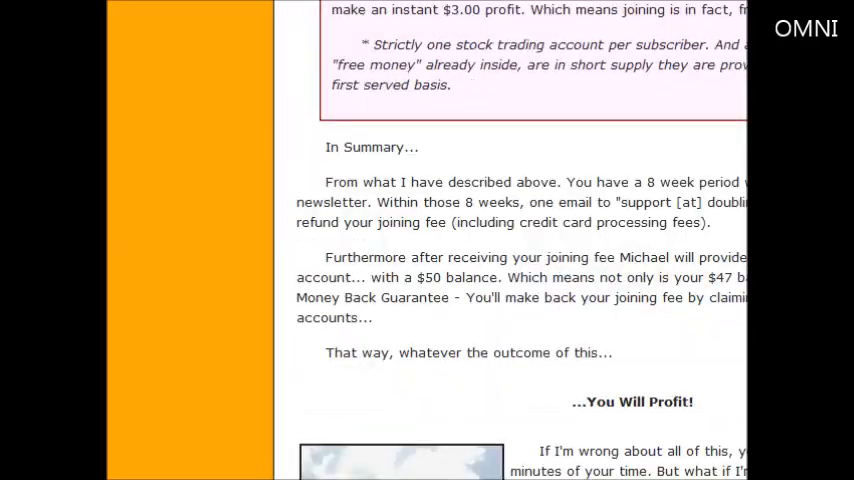
{"action": "scroll", "scroll_direction": "down", "scroll_amount": 3}
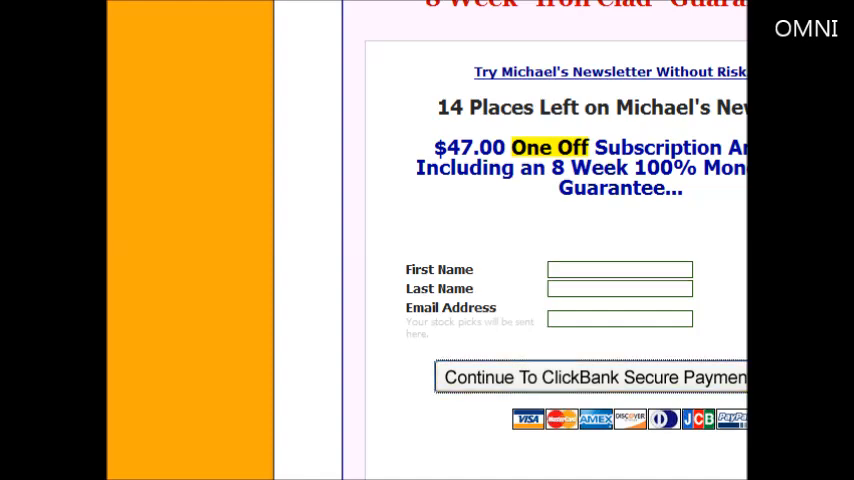
{"action": "left_click", "coordinate": [604, 376]}
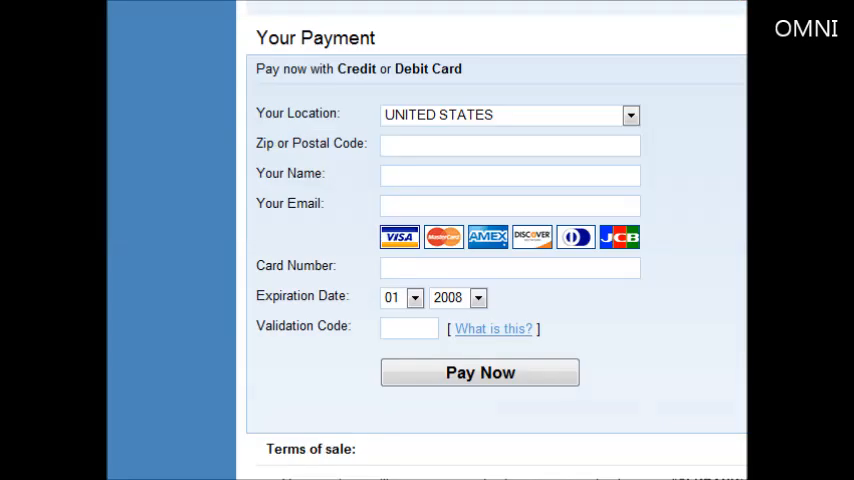
{"action": "scroll", "scroll_direction": "down", "scroll_amount": 3}
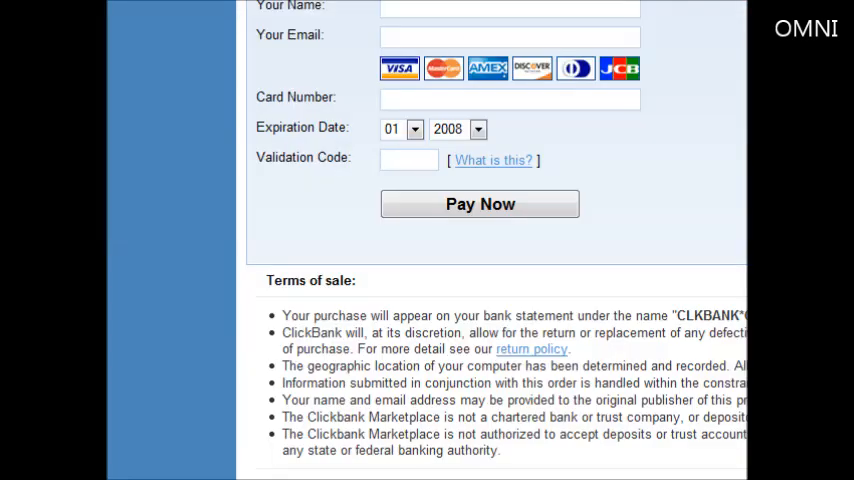